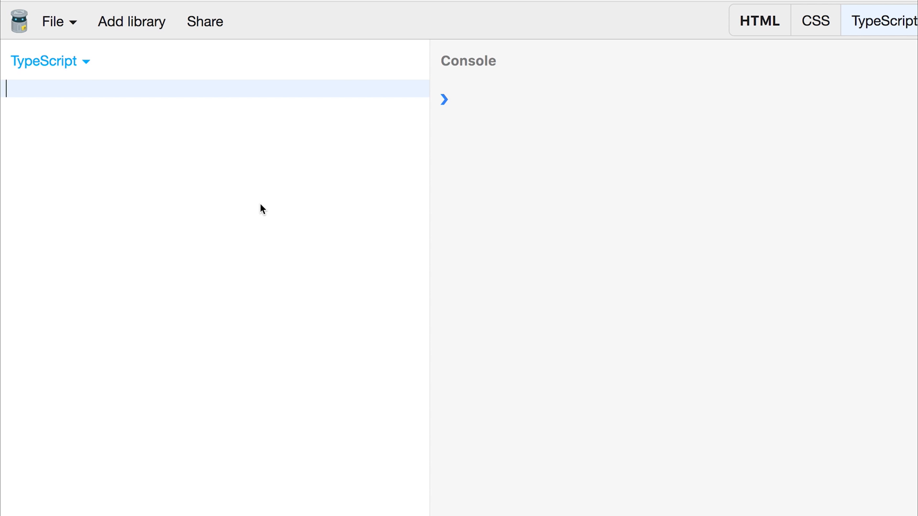
Write `let myObservable = Rx.Observable.interval(1000)` and move to a new line below it.
text(ι)
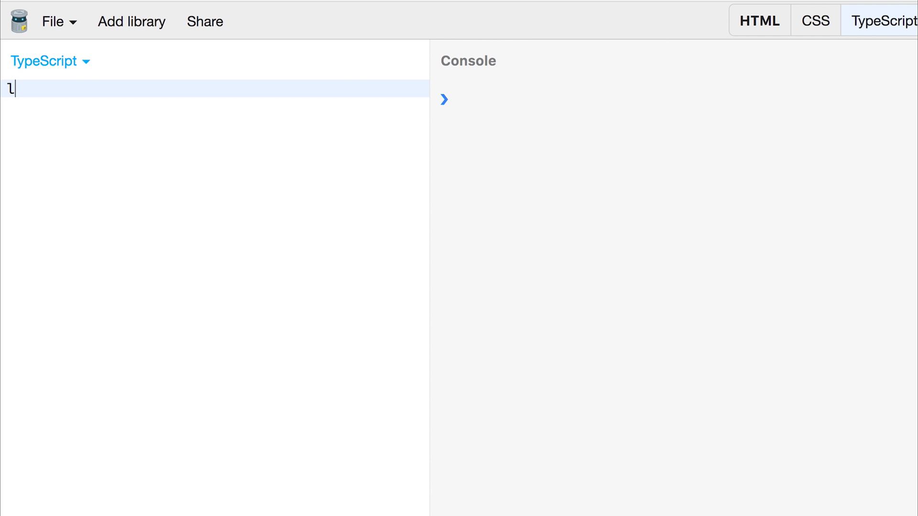
text(et myObservabl)
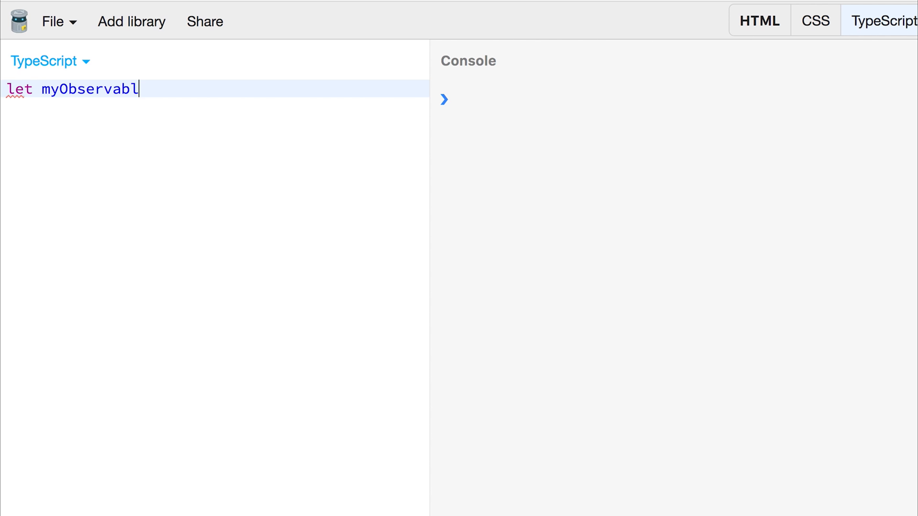
text(e =)
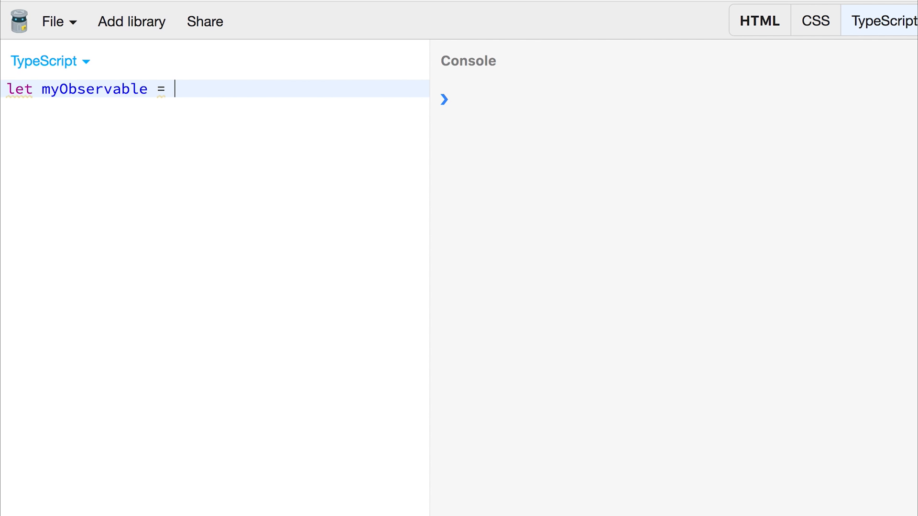
text(Rx.Obser)
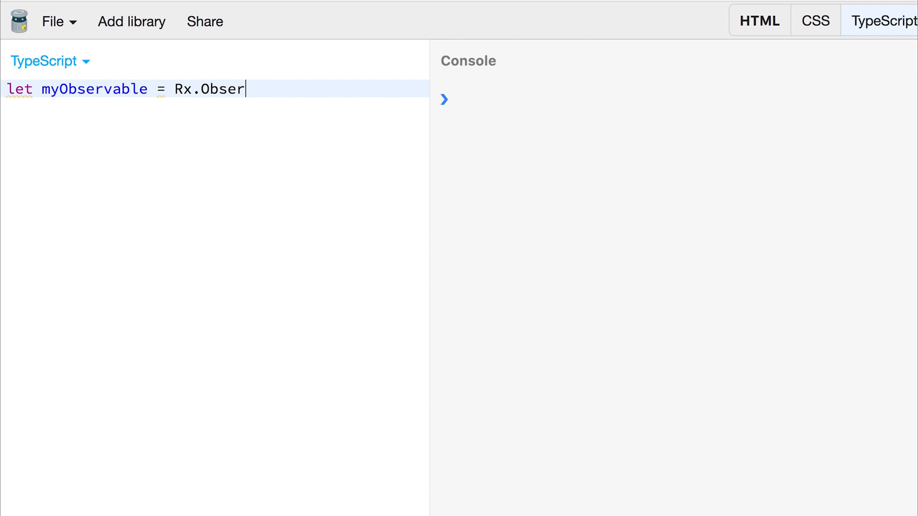
text(vable.in)
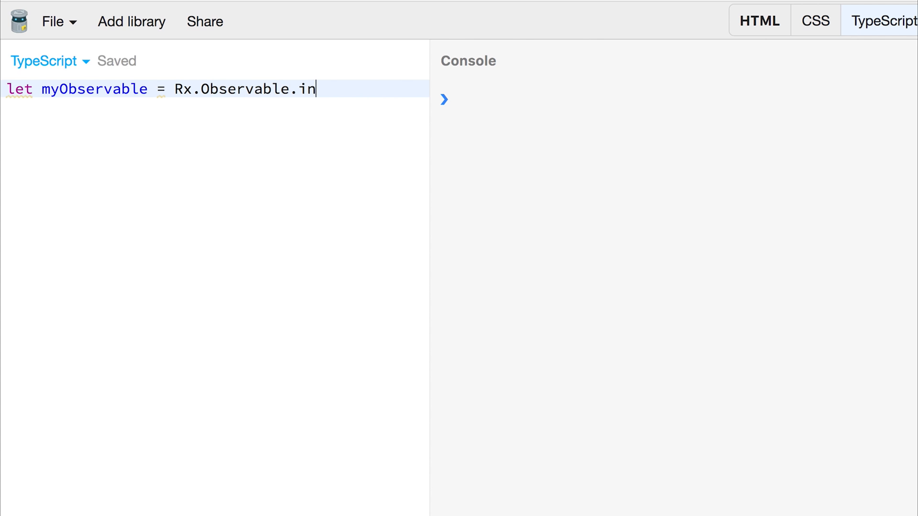
text(terval())
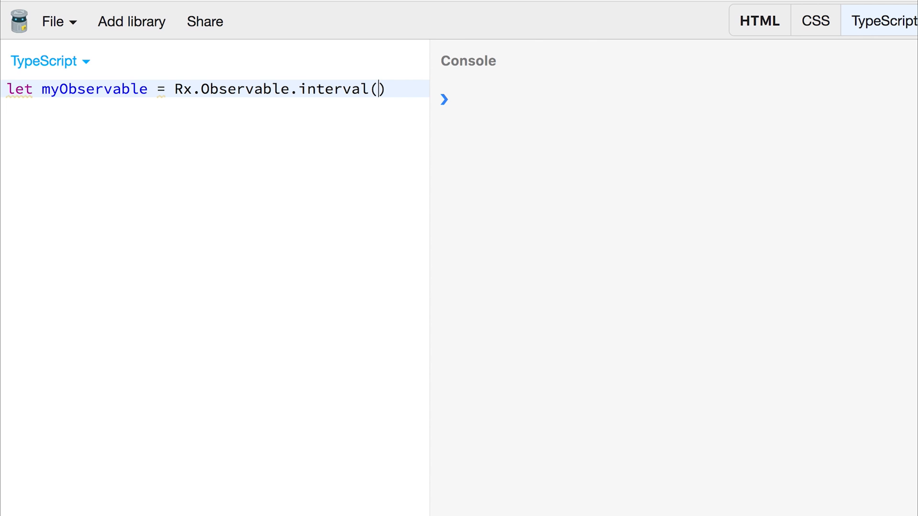
mouse_move(432, 220)
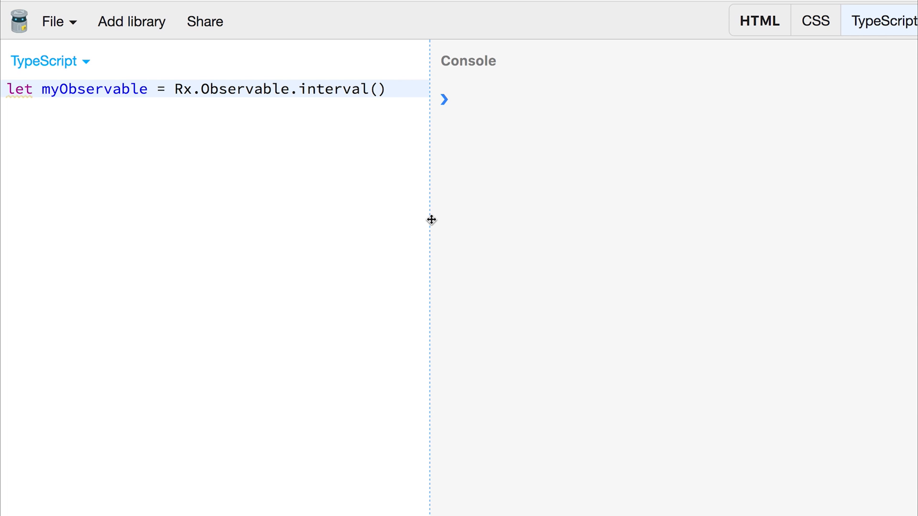
text(1000)
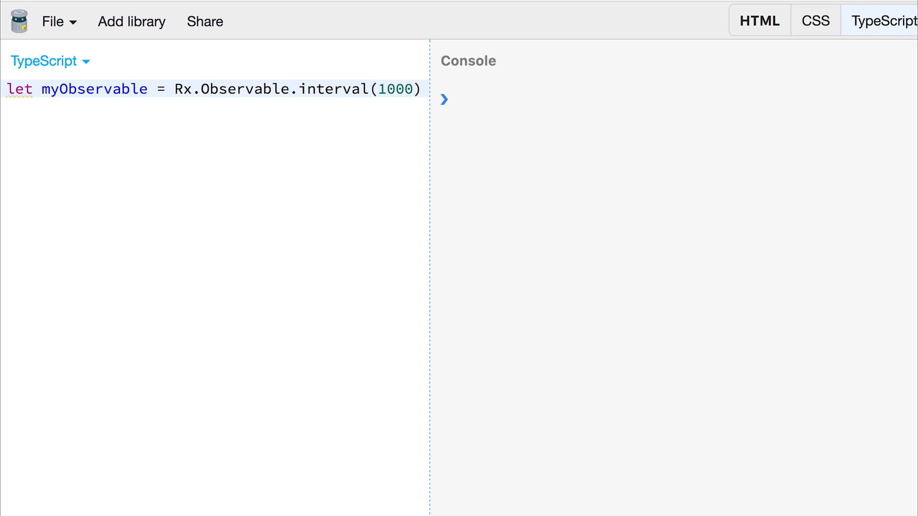
click(419, 88)
text(myO)
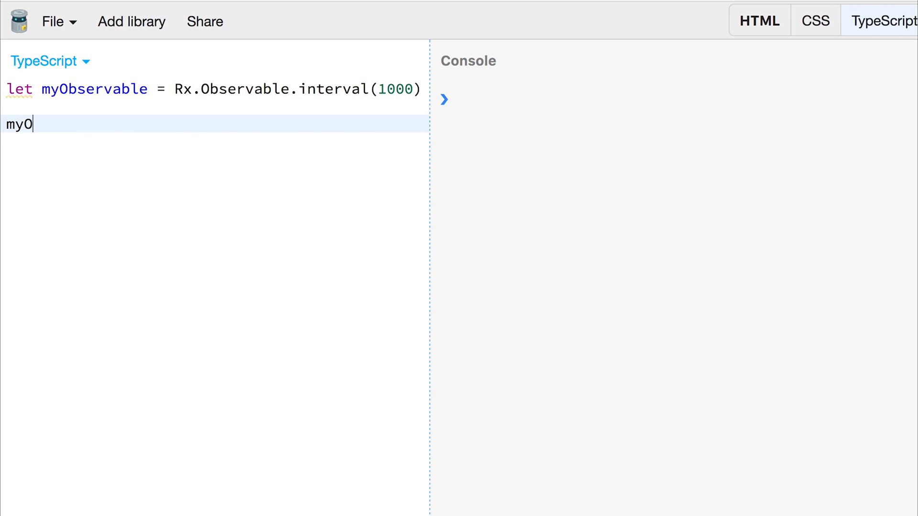
Write `myObservable.subscribe(x => console.log(x));` so the console counts 0, 1, 2 upward.
text(bservable.s)
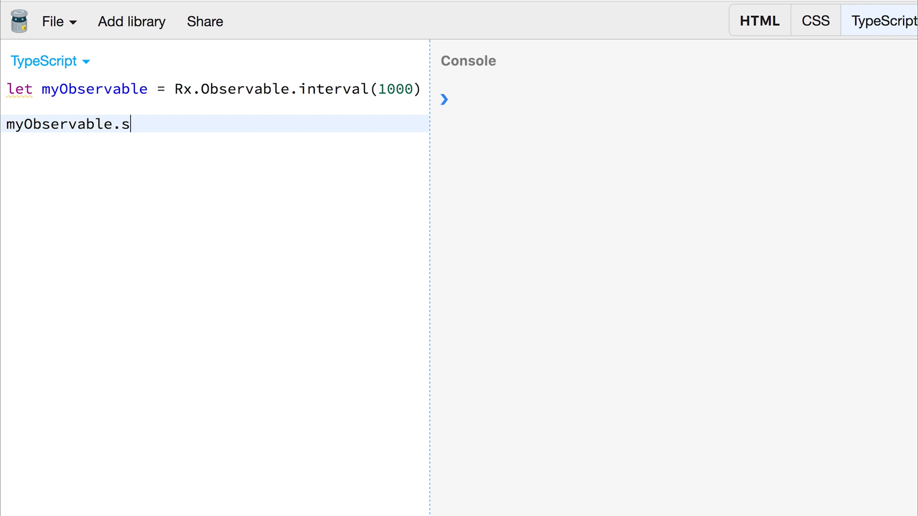
text(ubscribe(x =)
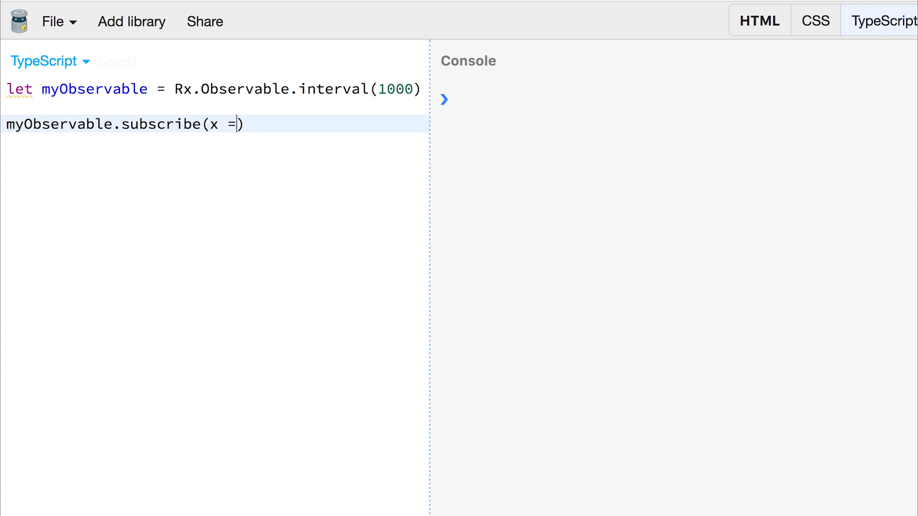
text(> console.log(x))
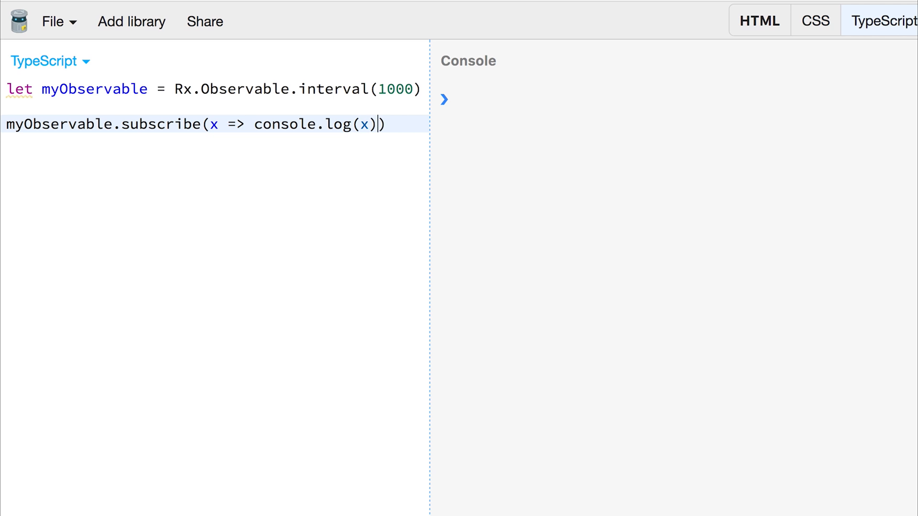
text(;)
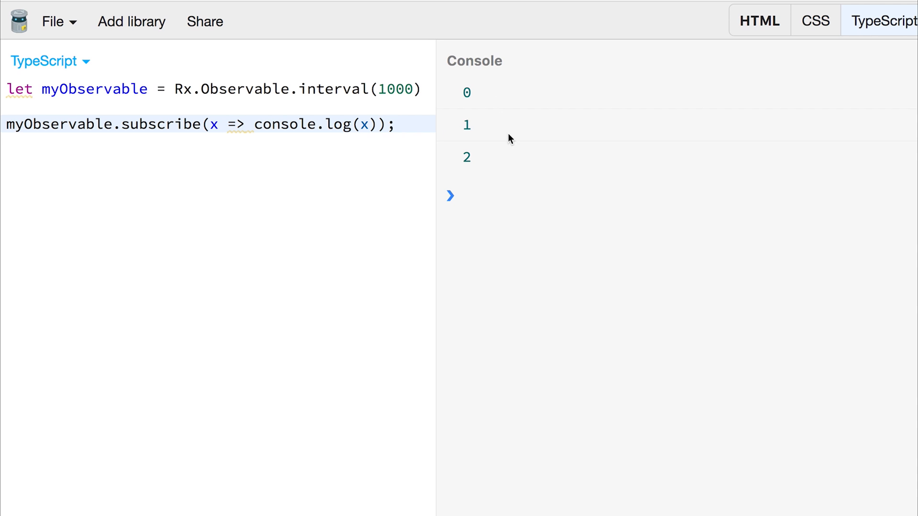
mouse_move(859, 143)
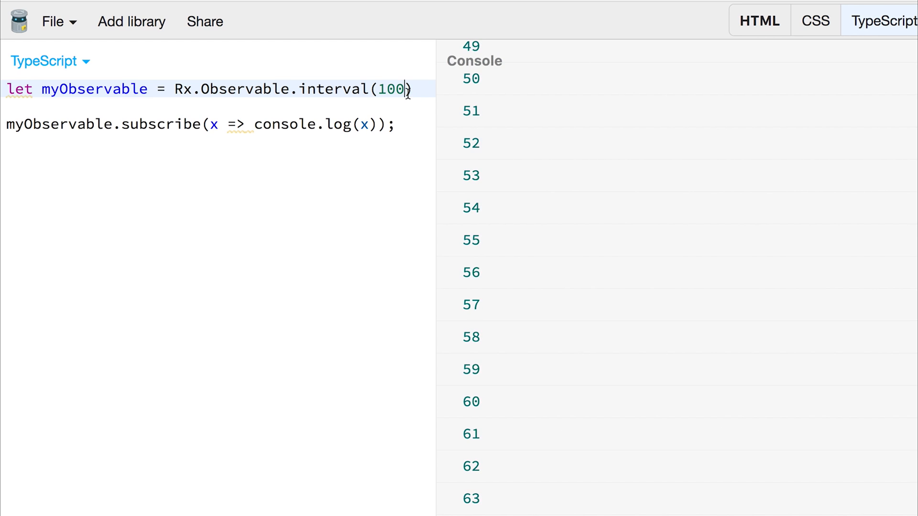
Replace interval with timer and insert 2000, so the call reads `timer(2000, 1000)`.
text(0)
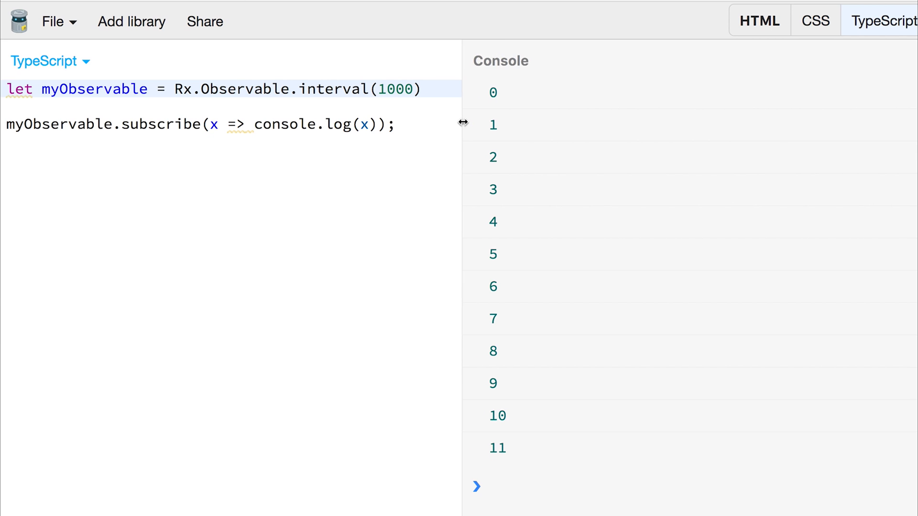
double_click(335, 88)
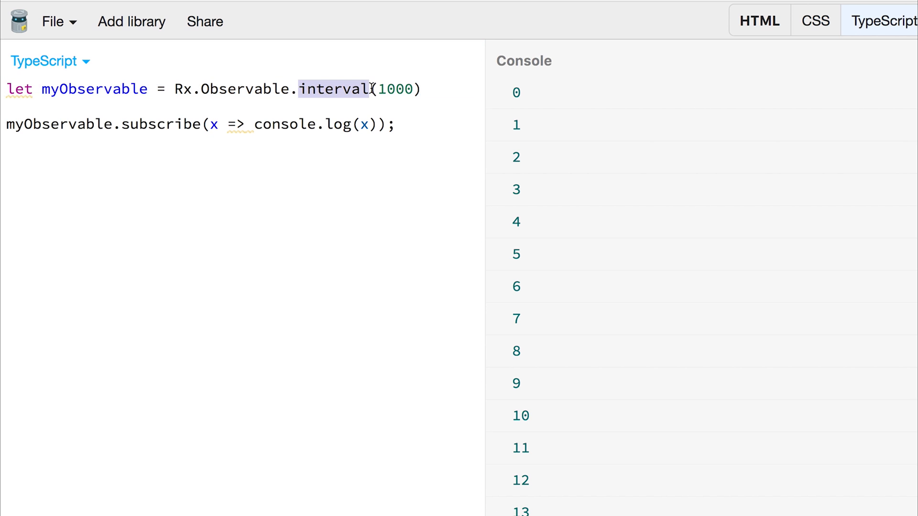
text(timer)
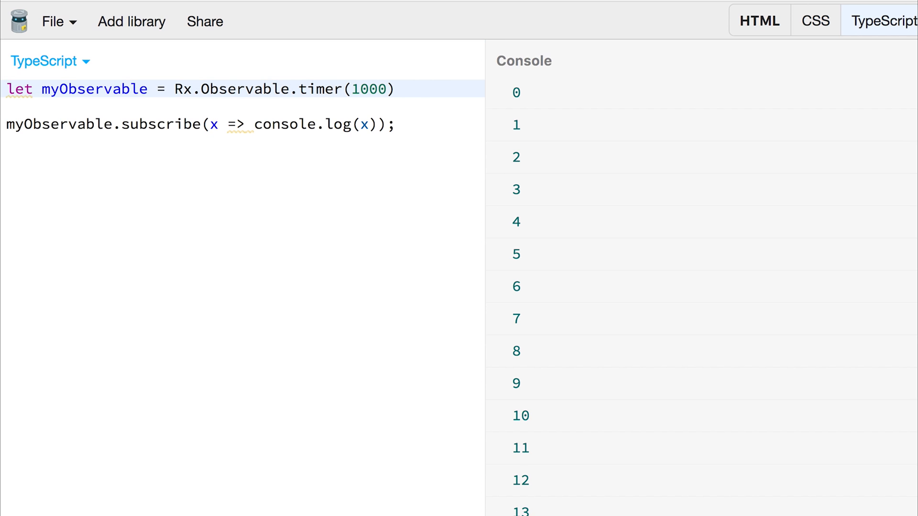
click(353, 89)
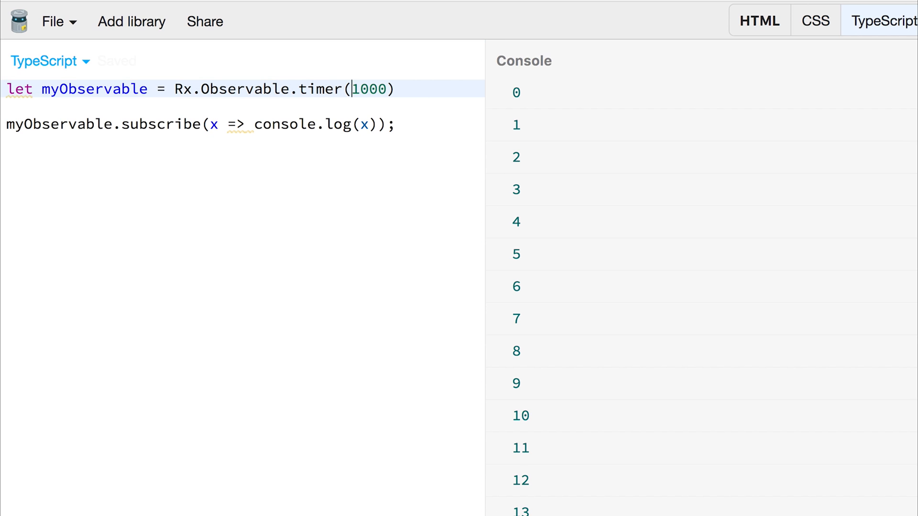
scroll(down, 3)
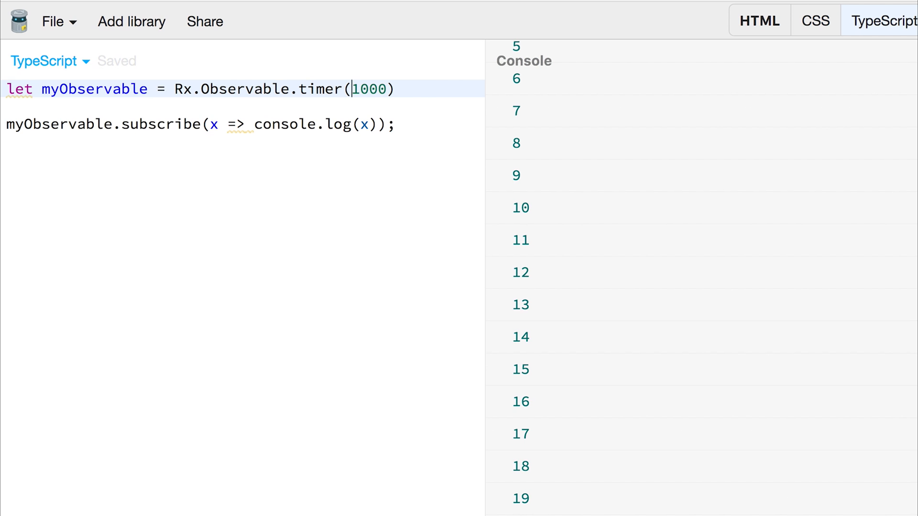
text(2000,)
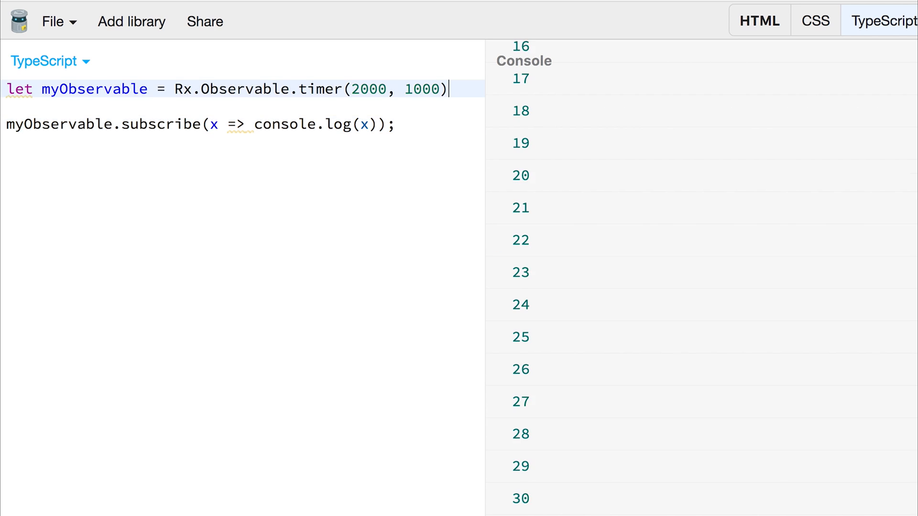
Append `.map(x => x * 3)` after the timer call so the console logs multiples of three.
key(ctrl+s)
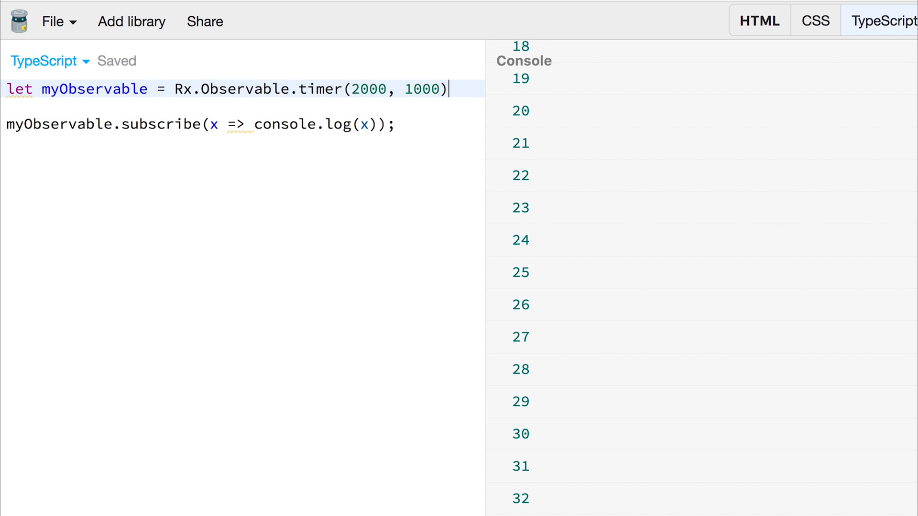
text(.)
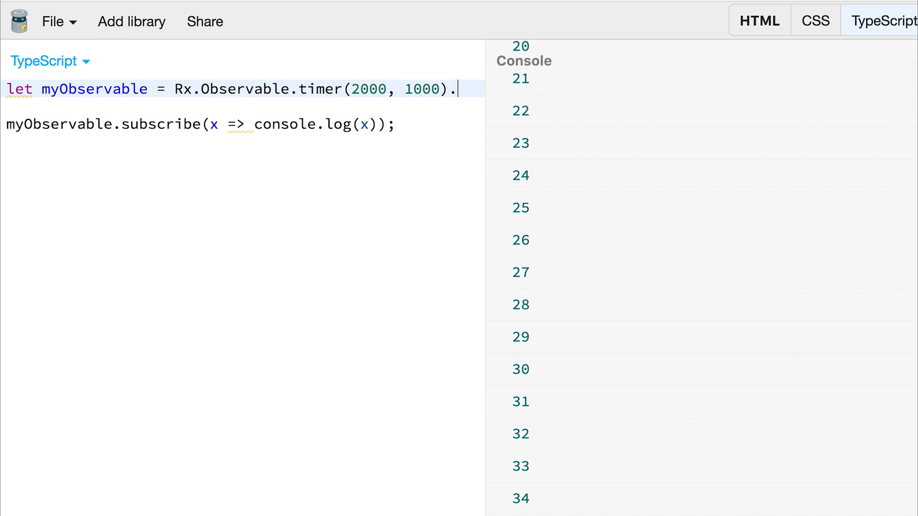
text(map(x => x * 3)
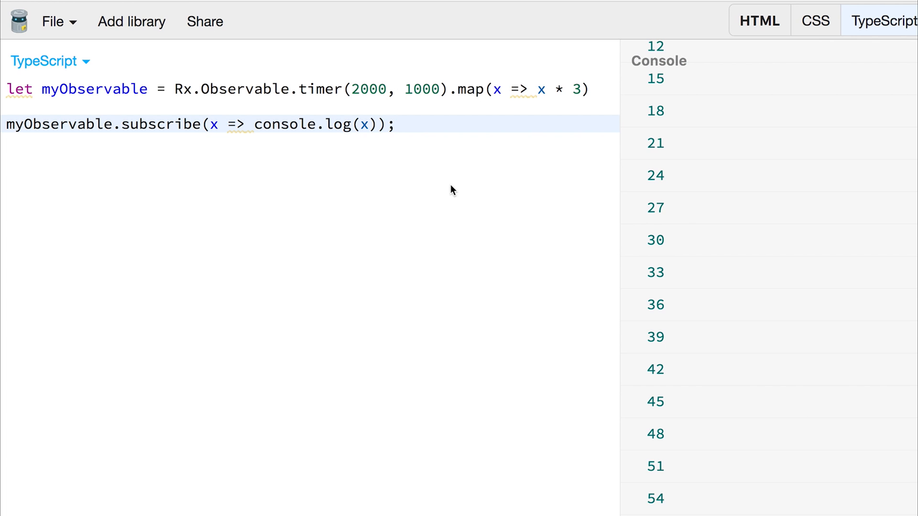
scroll(down, 3)
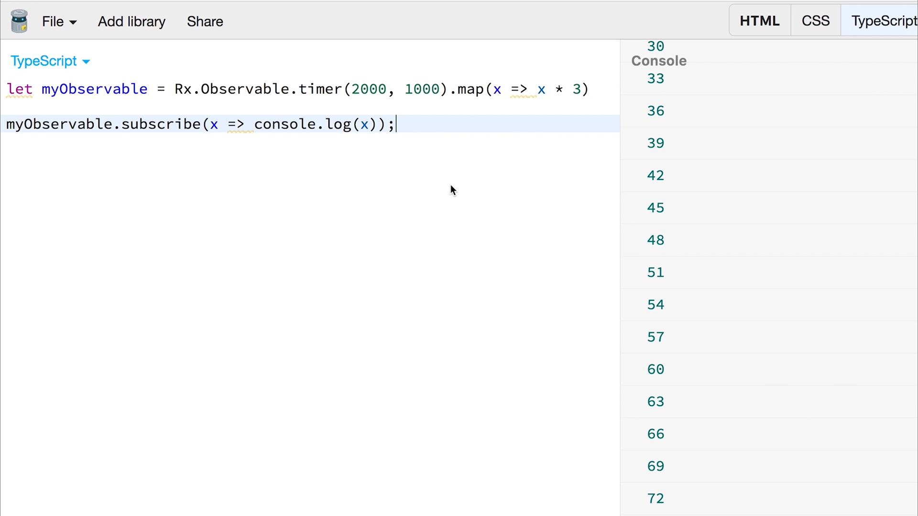
scroll(down, 3)
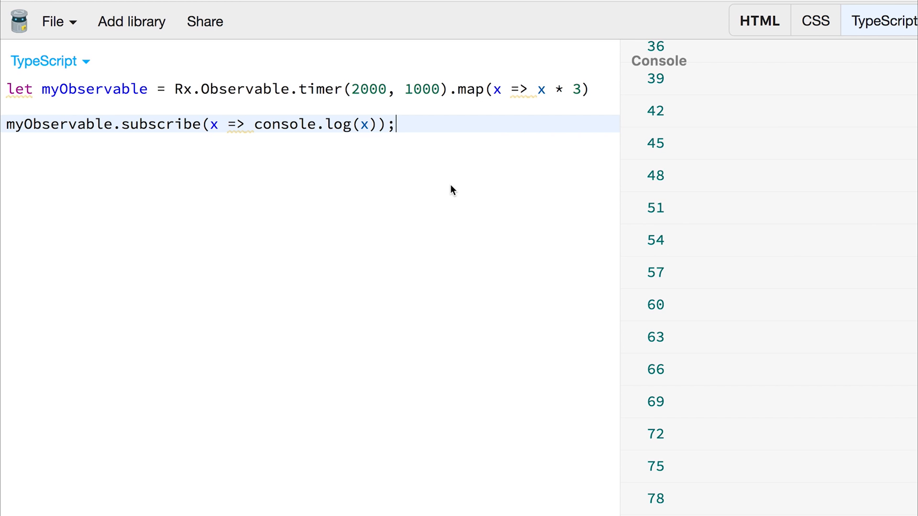
scroll(down, 3)
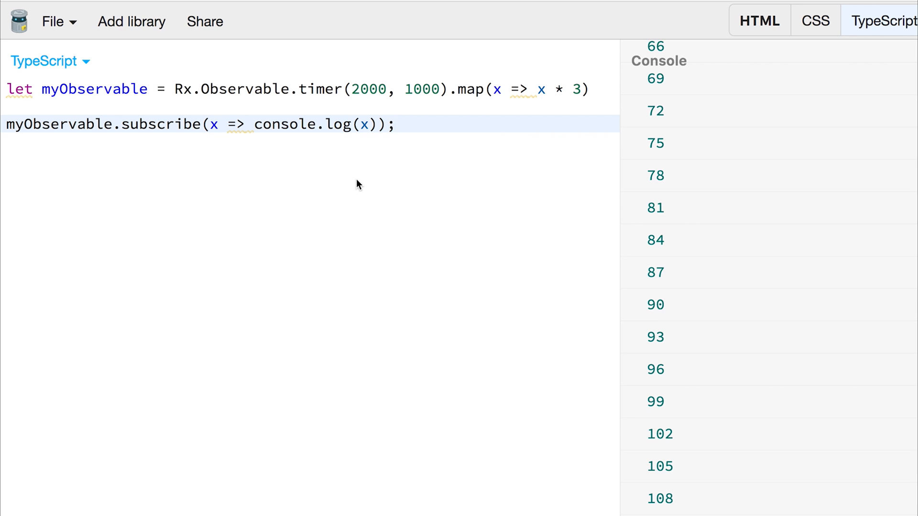
scroll(down, 3)
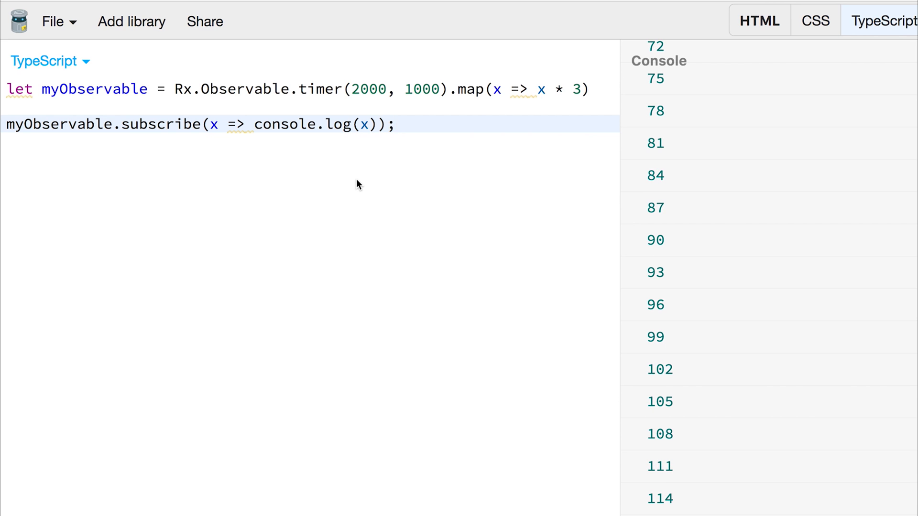